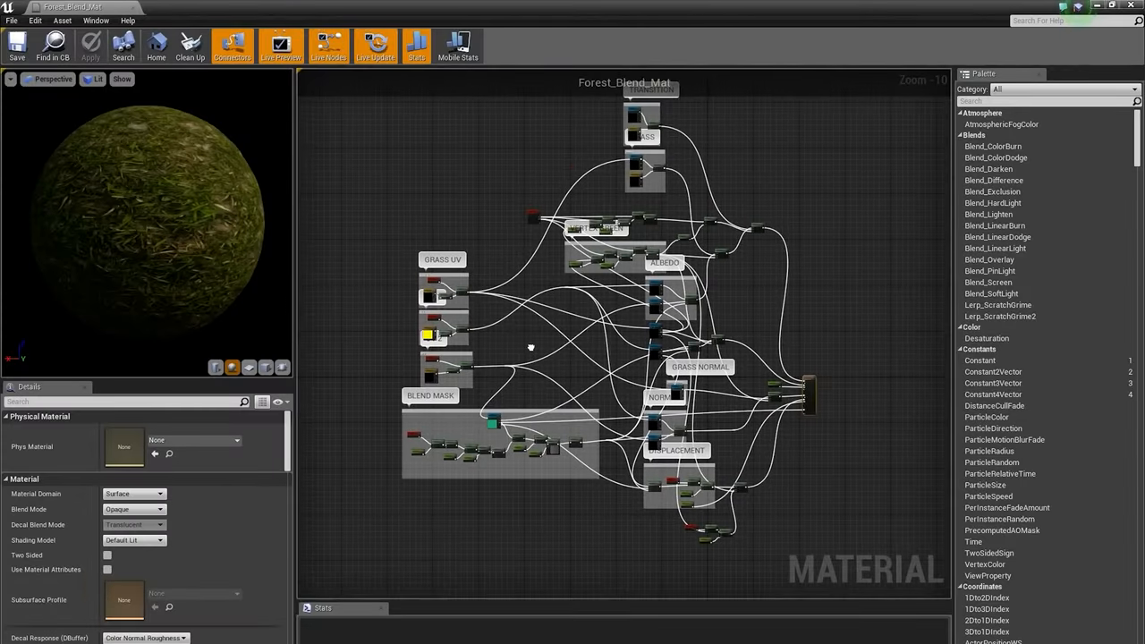
# Scroll through the BrightLife project while adding the GraphNode class files.
pyautogui.scroll(3)
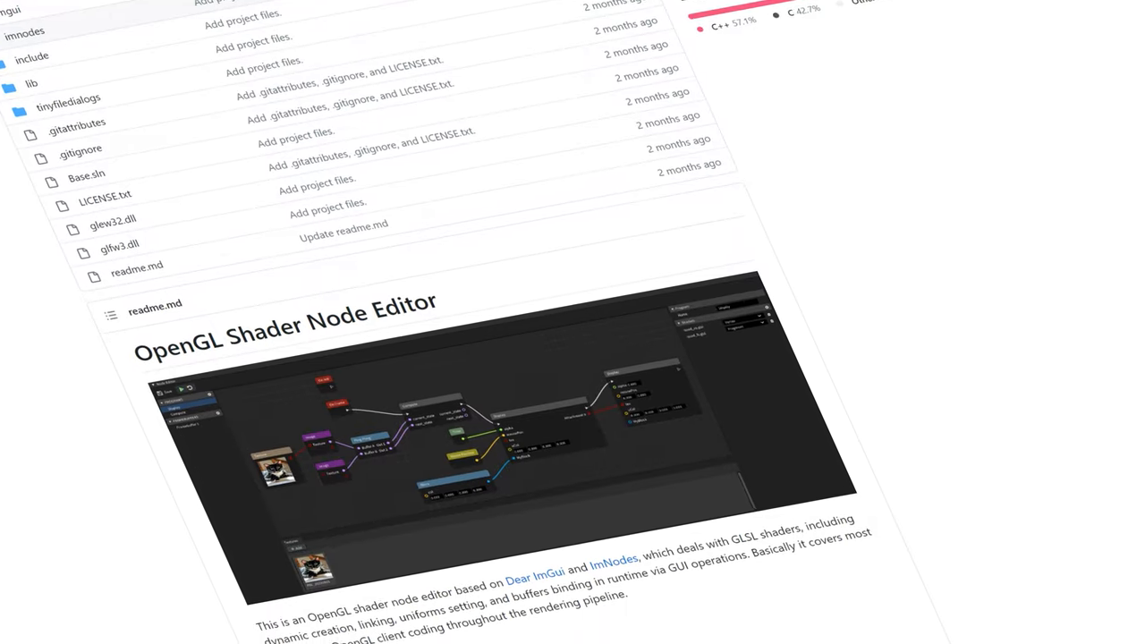
pyautogui.scroll(-3)
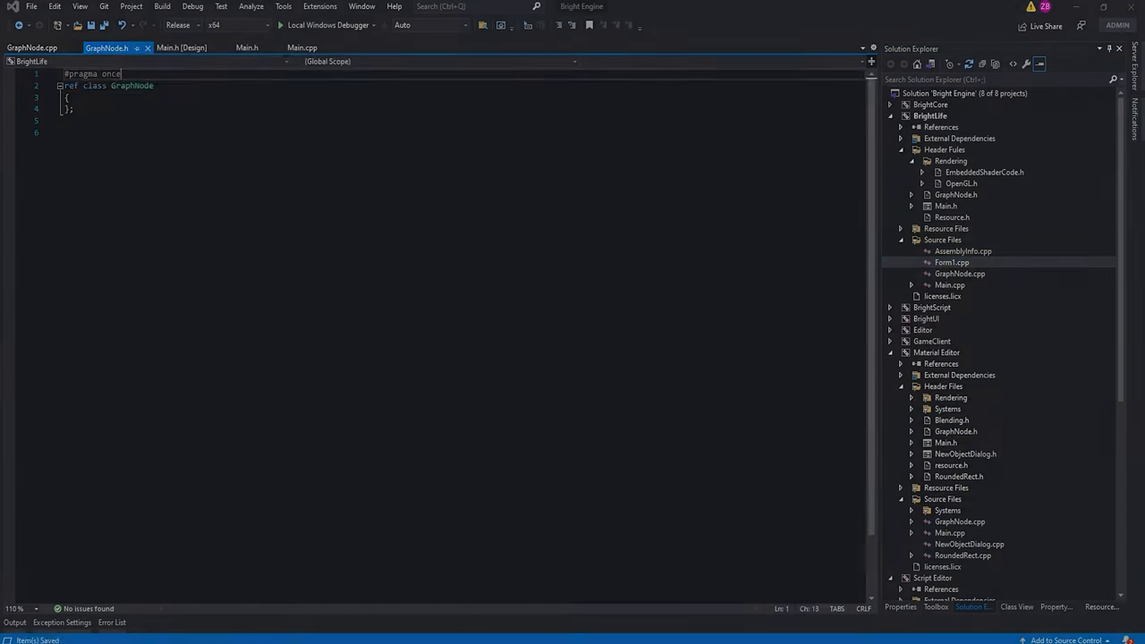
# Name the new class GraphNode and switch to its source file to write Move, Offset and Draw.
pyautogui.write('GraphNode::Draw(Graphics^ g')
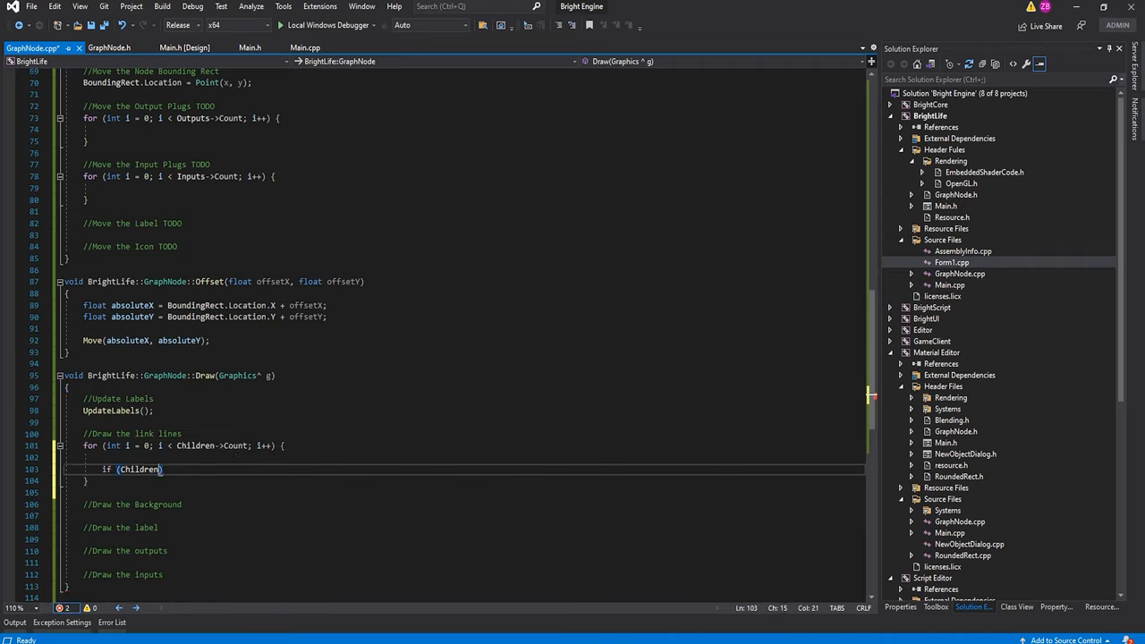
pyautogui.click(254, 46)
pyautogui.write('//')
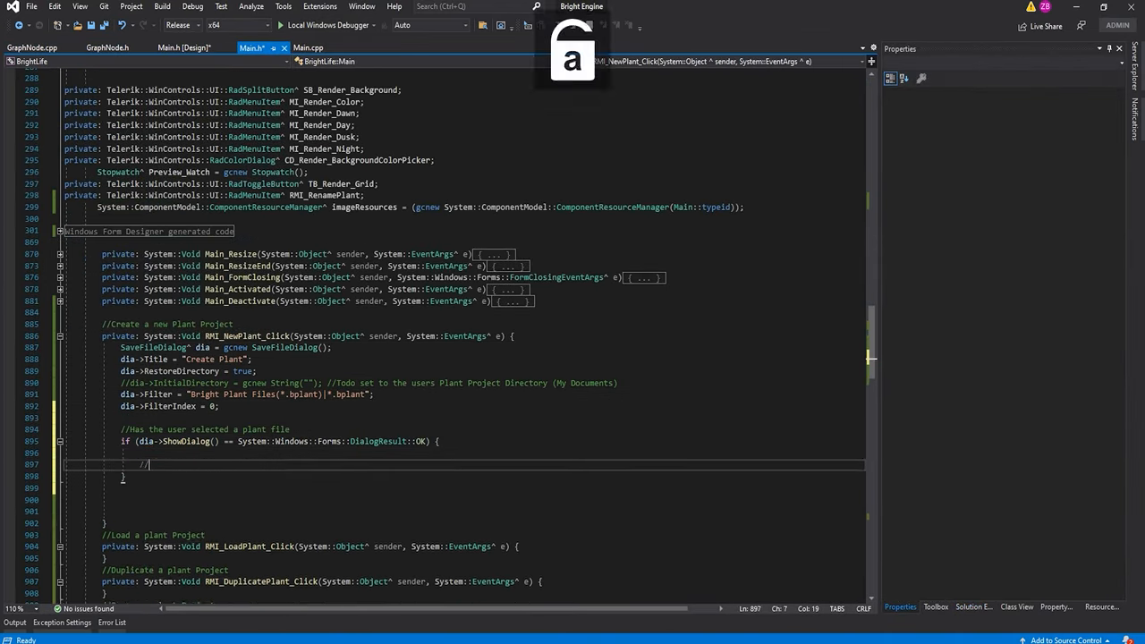
# Scroll to the RMI_NewPlant_Click handler to add the Create Plant save dialog with .bplant filter.
pyautogui.scroll(-3)
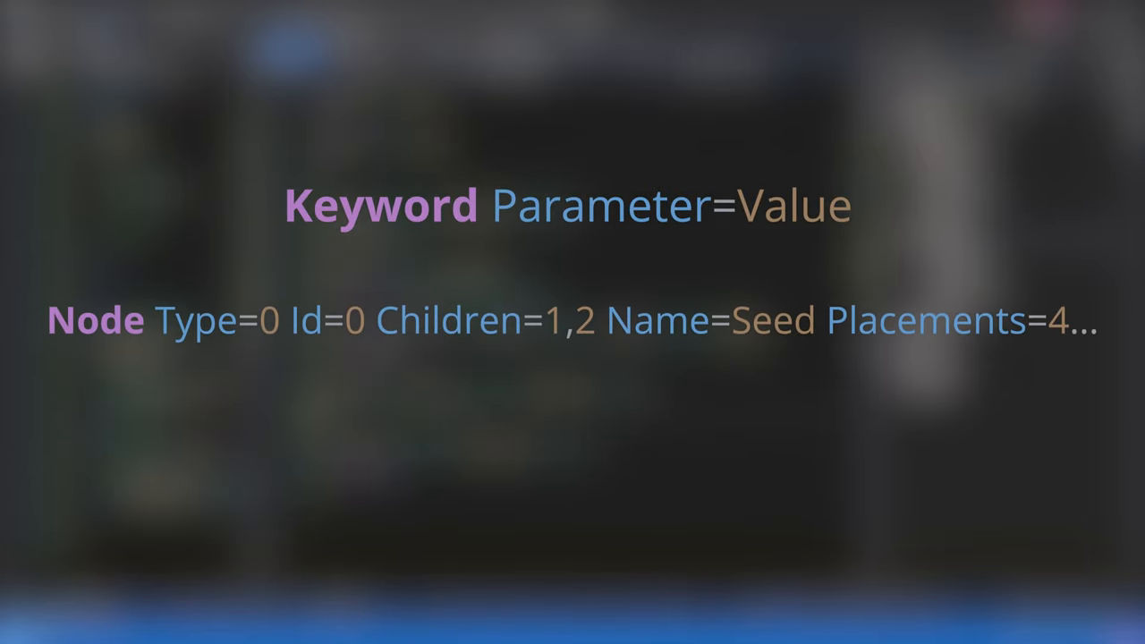
# Start the PlantLoader class with LoadPlant, ProcessLine and node-loading declarations.
pyautogui.click(195, 318)
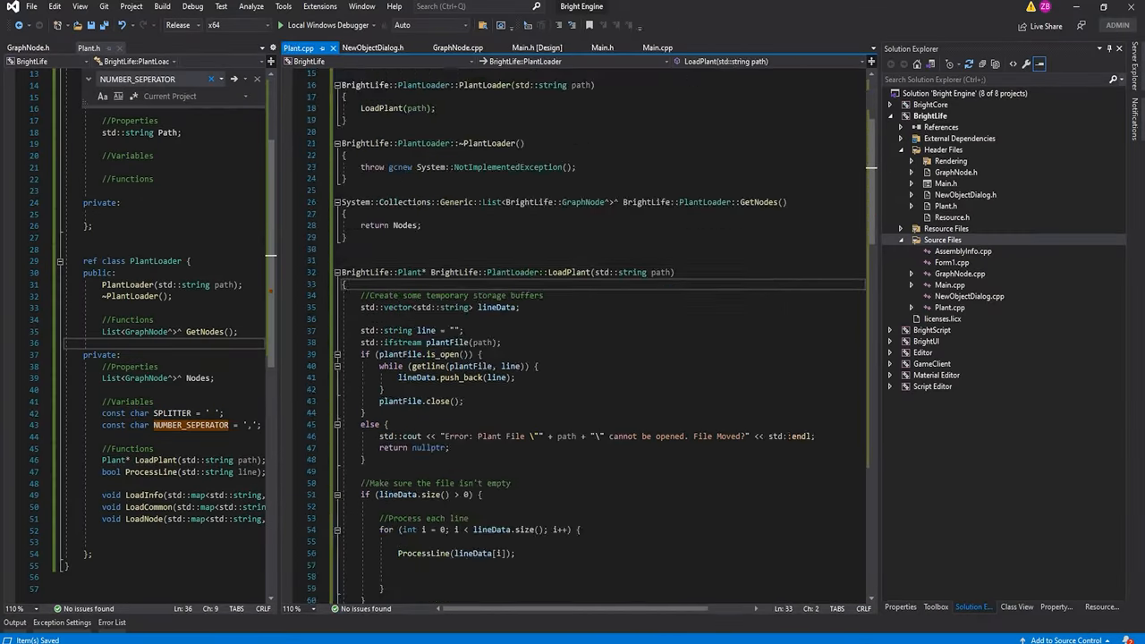
# Load a second TestProject plant in Bright Life, then close one of the TestProject tabs.
pyautogui.click(214, 82)
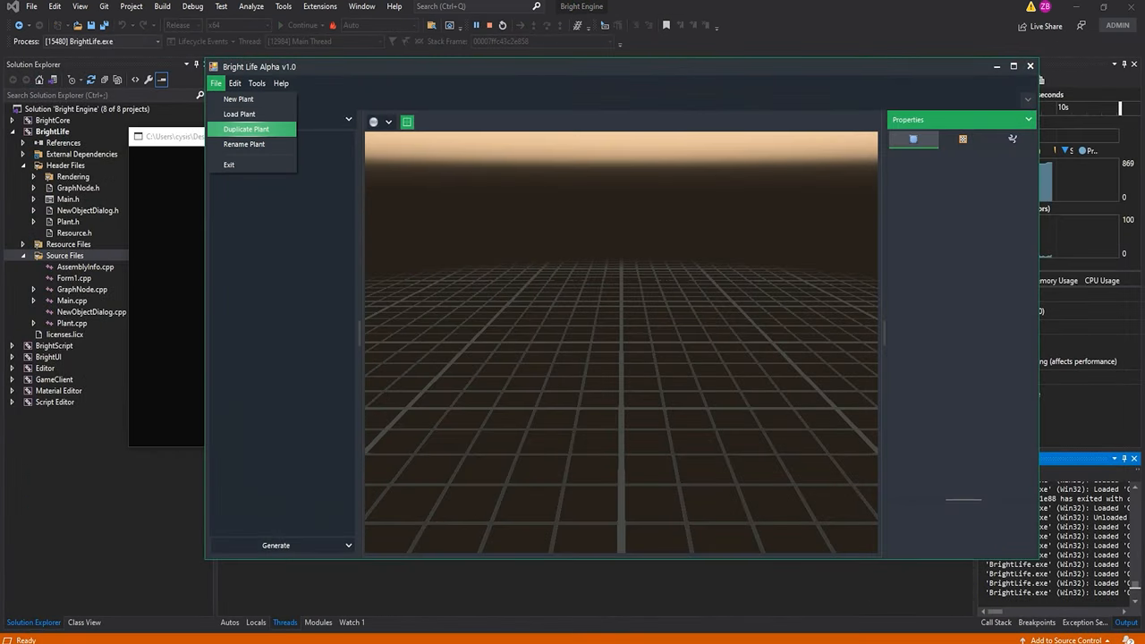
pyautogui.click(239, 115)
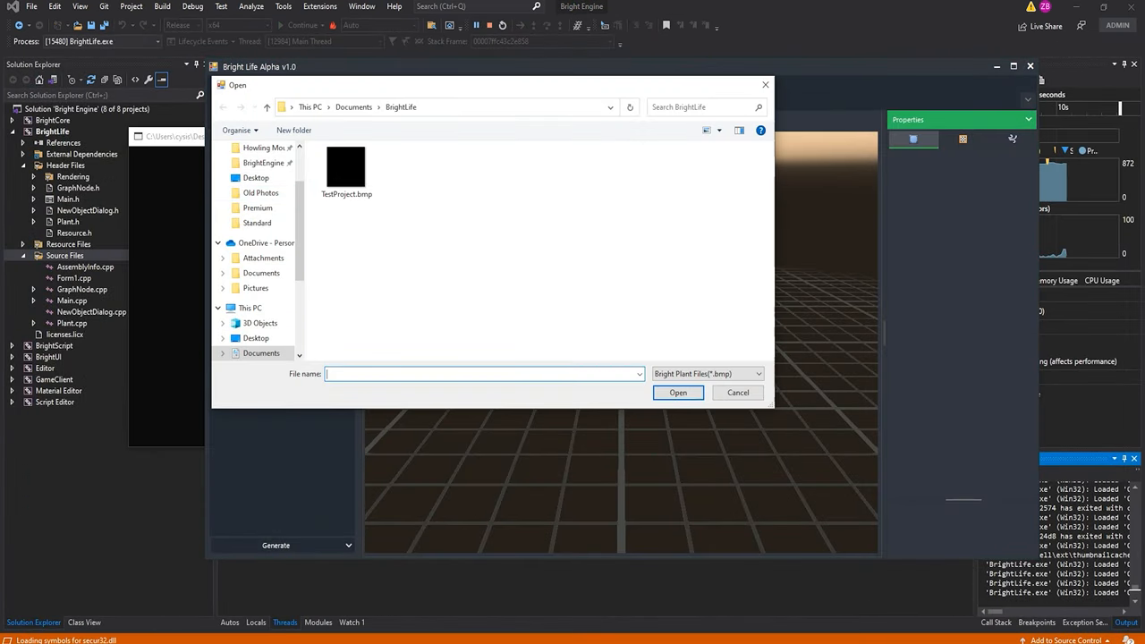
pyautogui.click(676, 392)
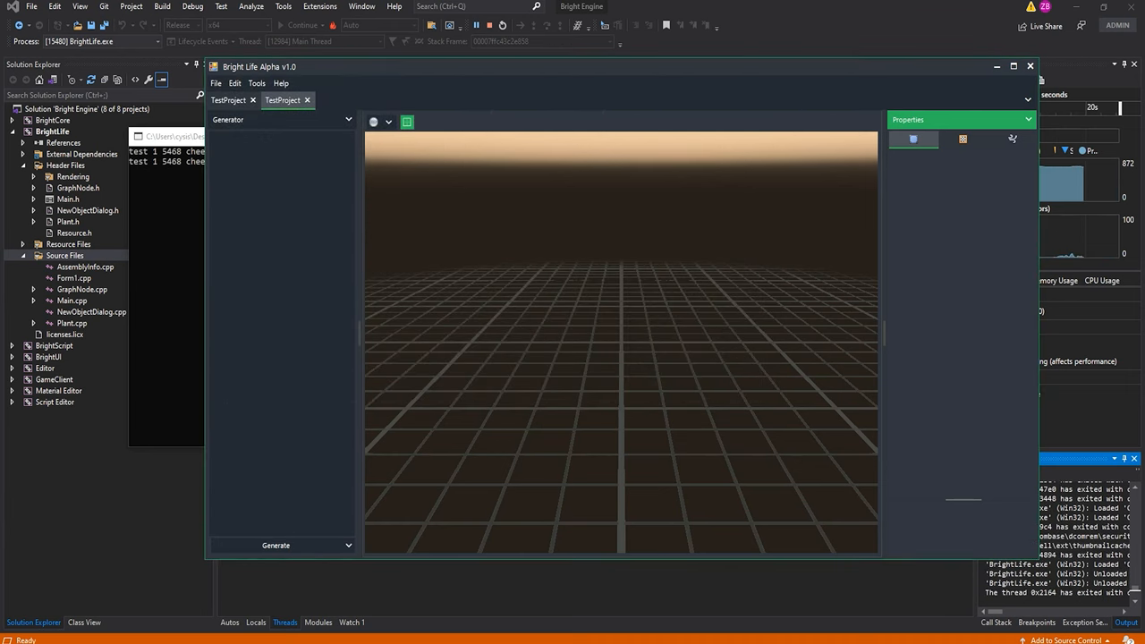
pyautogui.click(1013, 65)
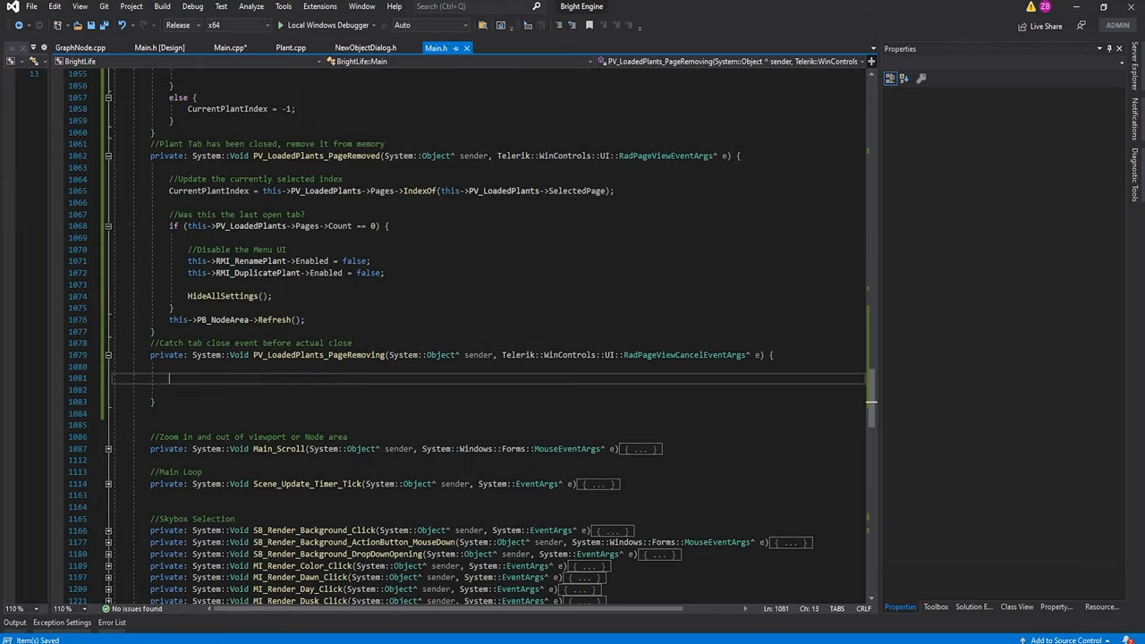
pyautogui.click(157, 46)
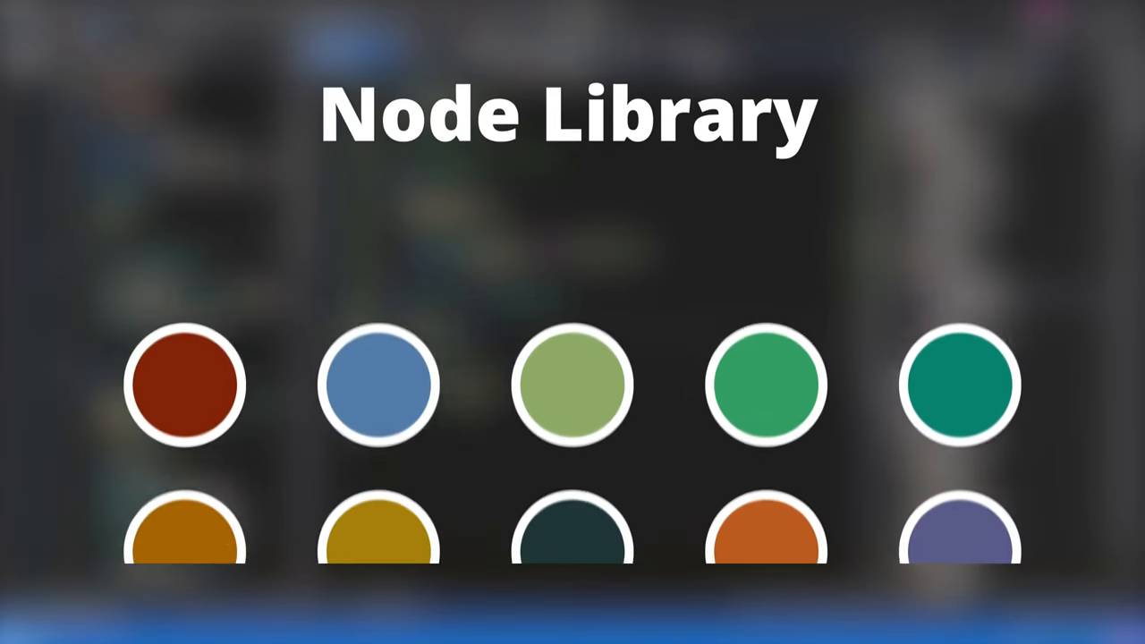
# Go to GraphNode.cpp to make Move reposition the bounding rect, shadow rect and brush transforms.
pyautogui.click(182, 384)
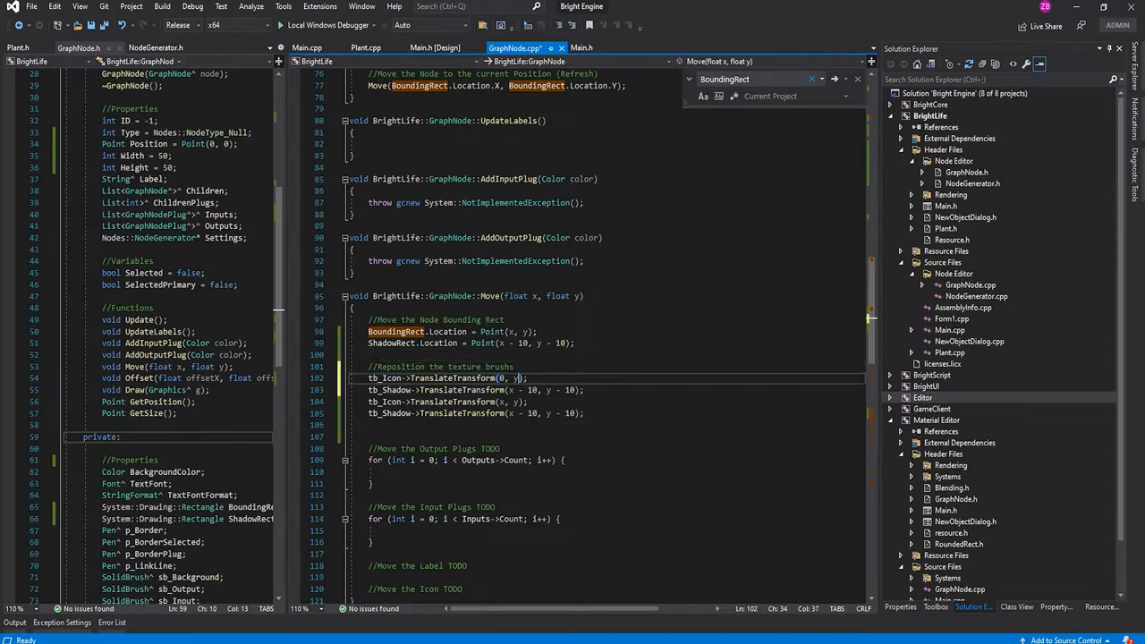
# Run Bright Life with the Local Windows Debugger to view the Mushroom node tree.
pyautogui.click(129, 46)
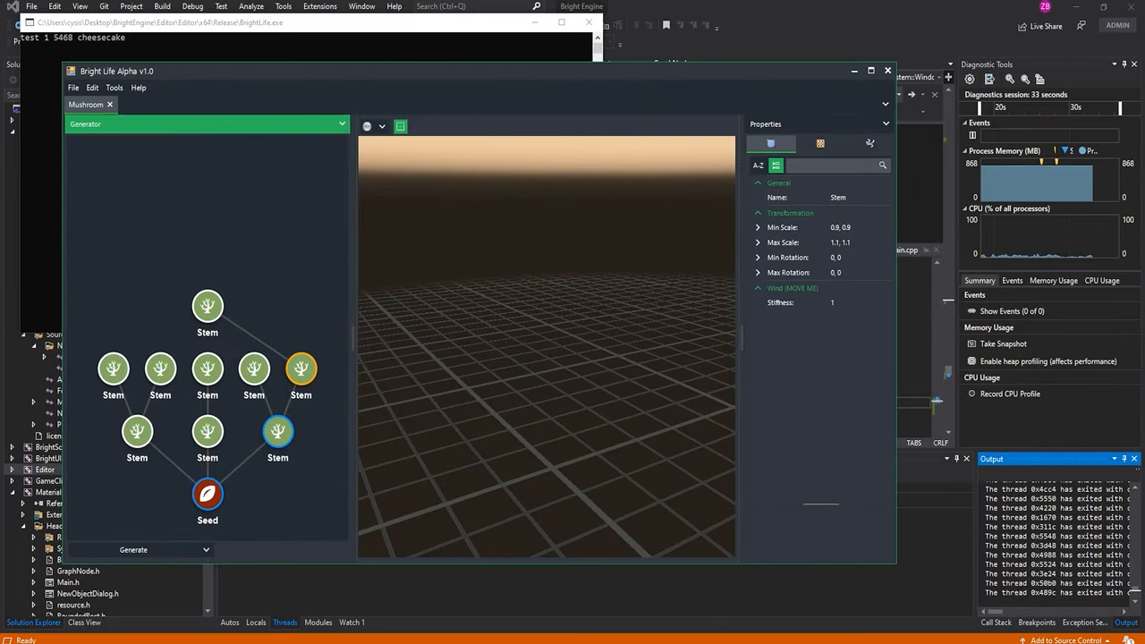
# Select a Stem node in the Mushroom tree to show its scale, rotation and stiffness properties.
pyautogui.click(814, 123)
pyautogui.write('if (returnVector->valueX < )')
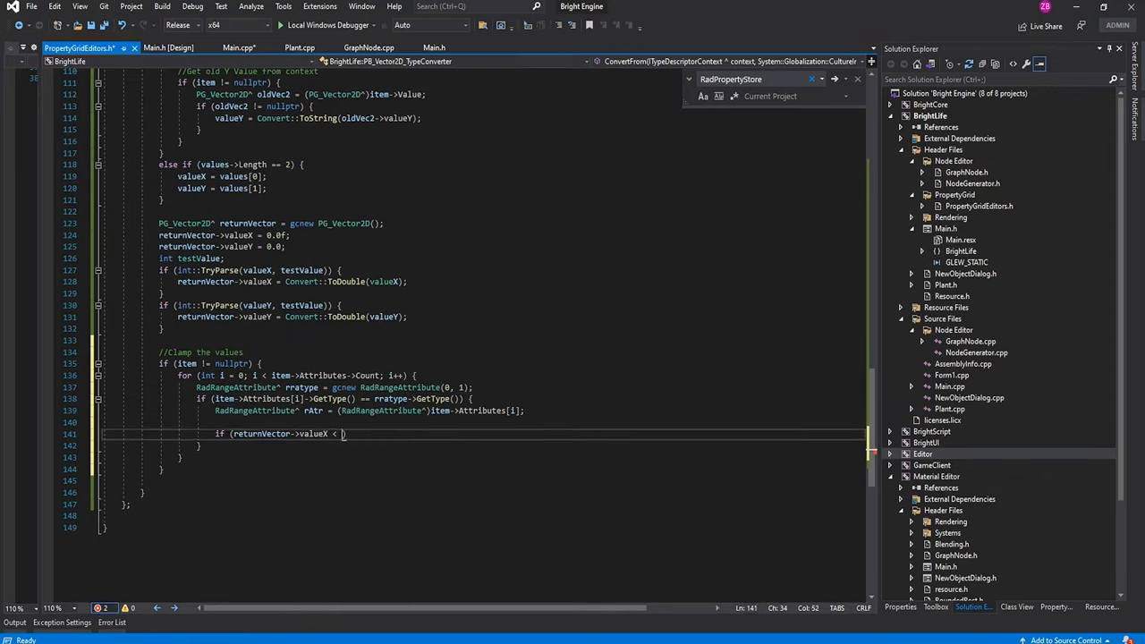
# Switch to Main.h after finishing the Vector2D converter's parse-and-clamp logic.
pyautogui.click(433, 46)
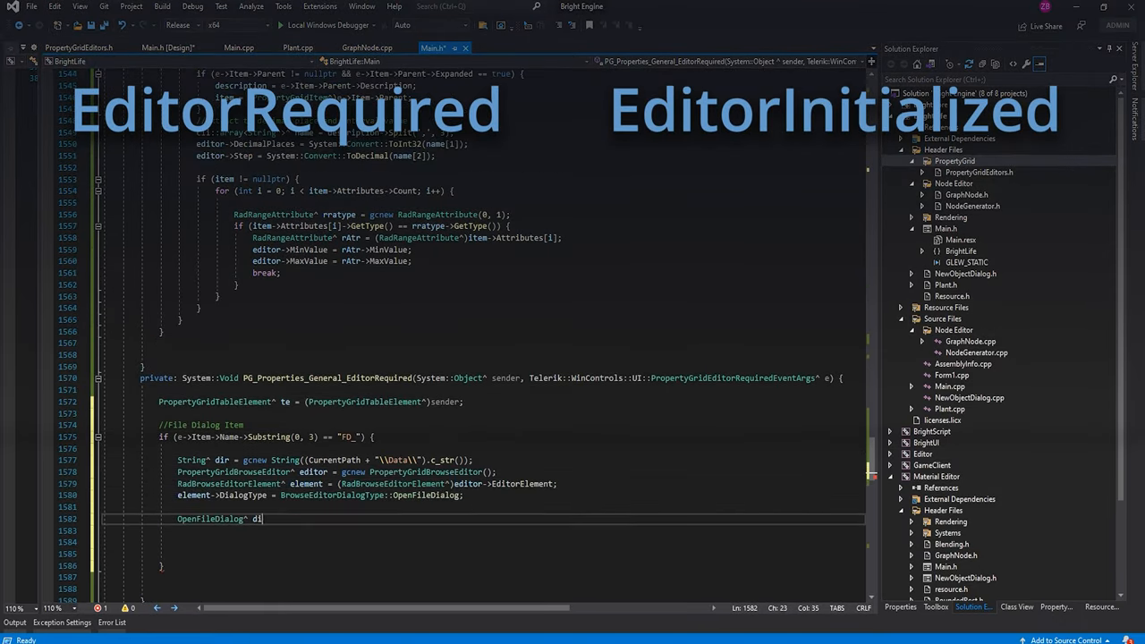
# Finish the EditorRequired handler, run the editor and add a Fungus Stem node to the Mushroom tree.
pyautogui.write('curren')
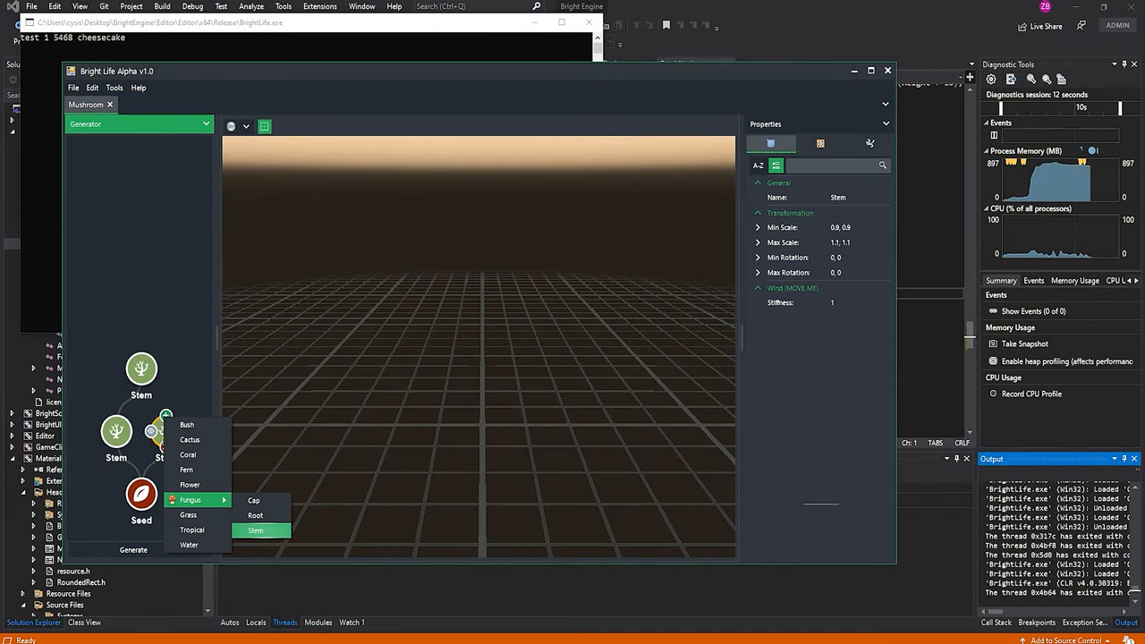
pyautogui.click(254, 530)
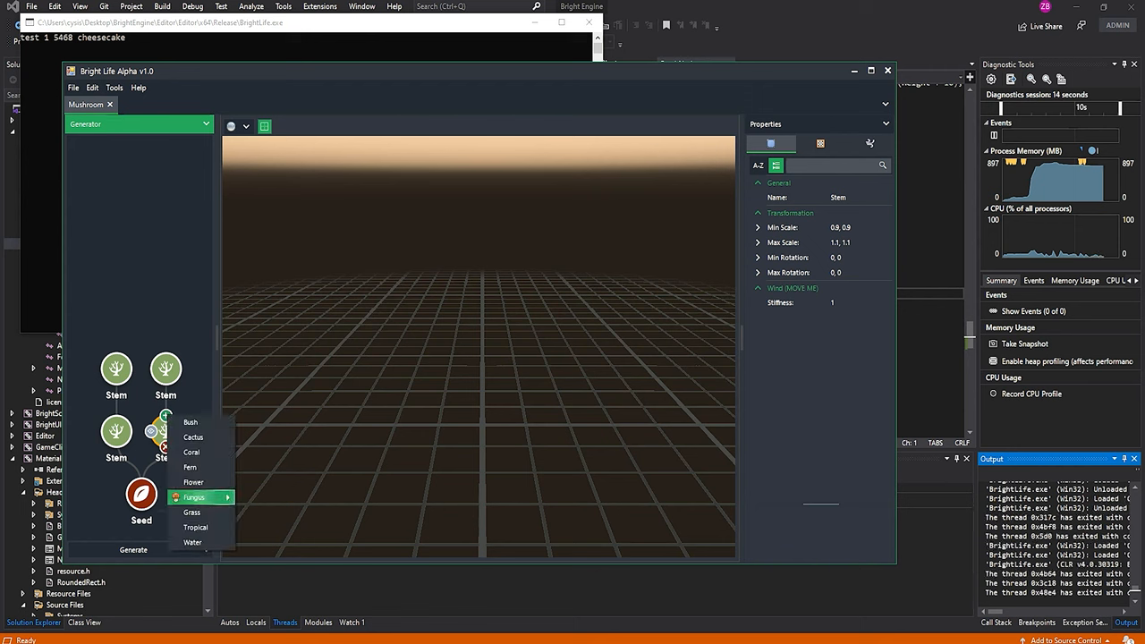